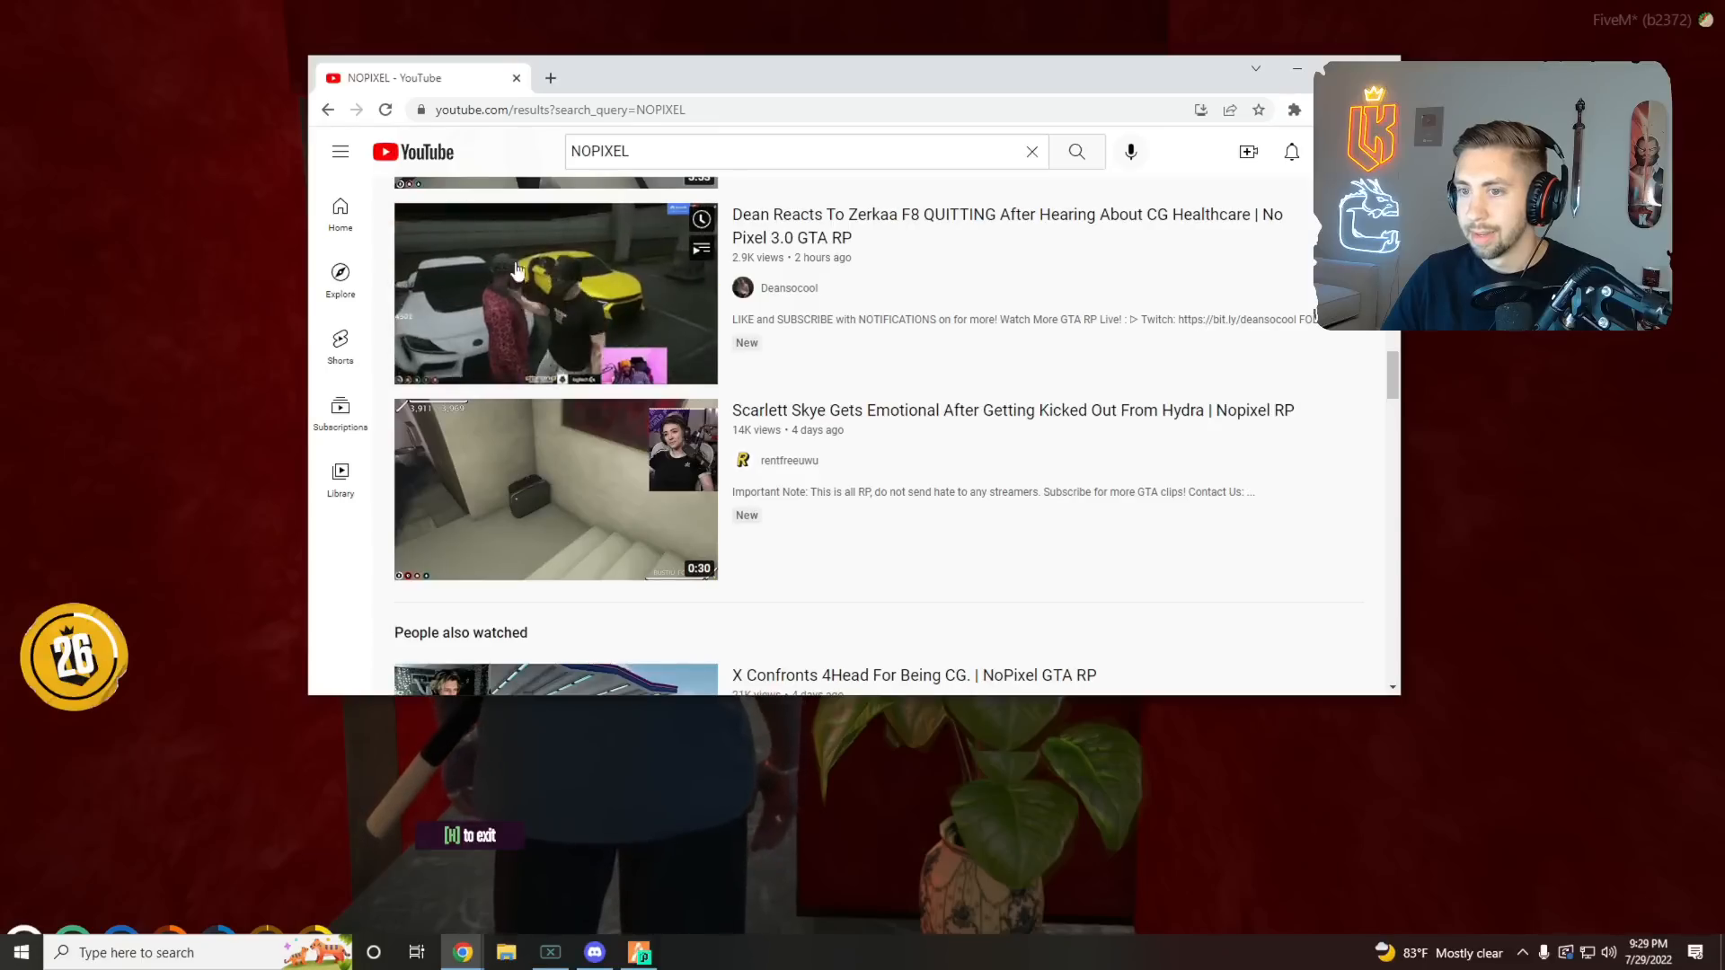
- Play the 'Dean Reacts To Zerkaa F8 QUITTING' video from the search results past the one-minute mark
click(555, 292)
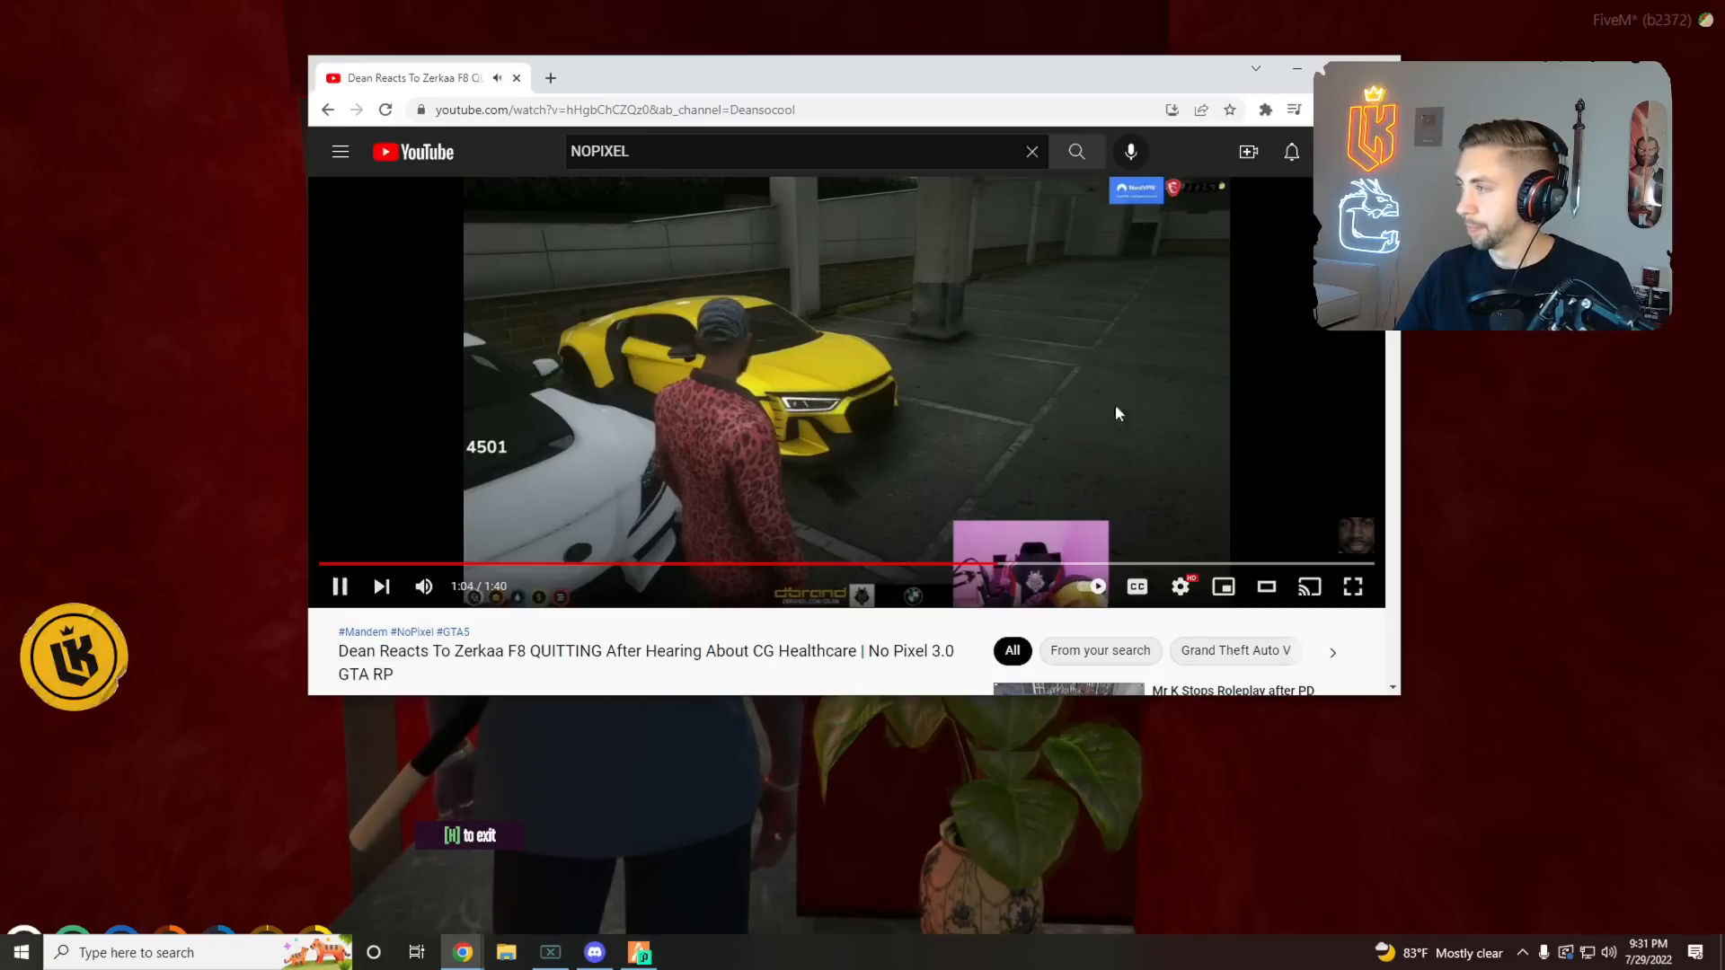
mouse_move(943, 410)
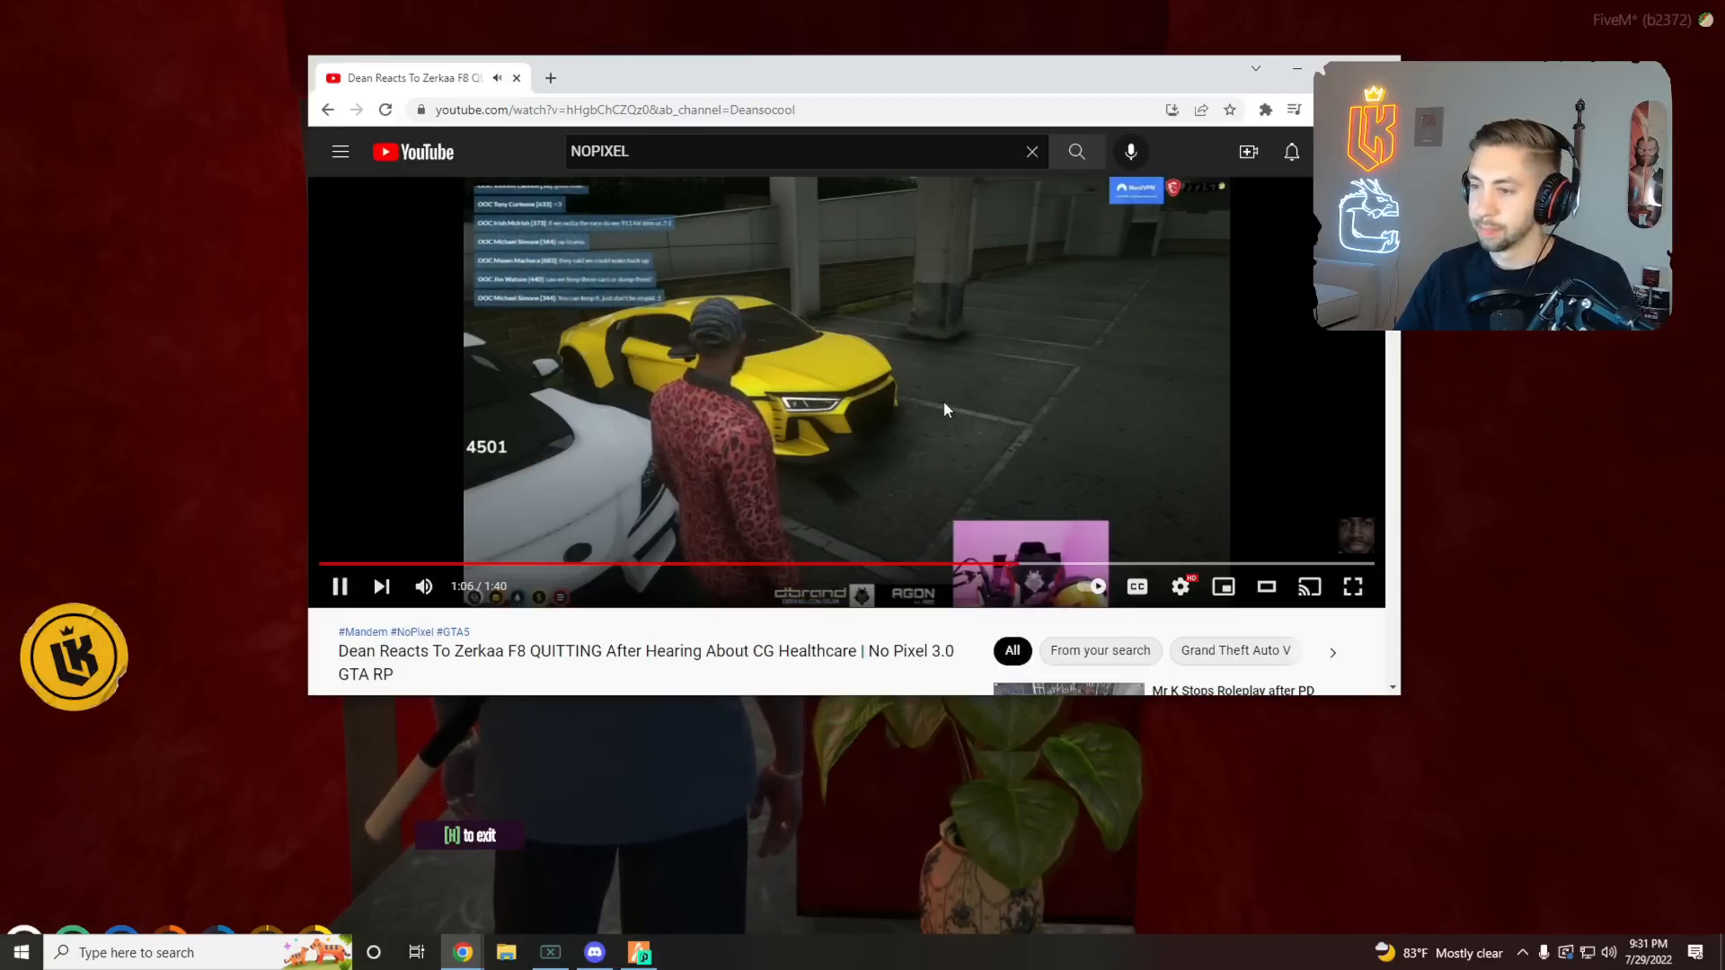